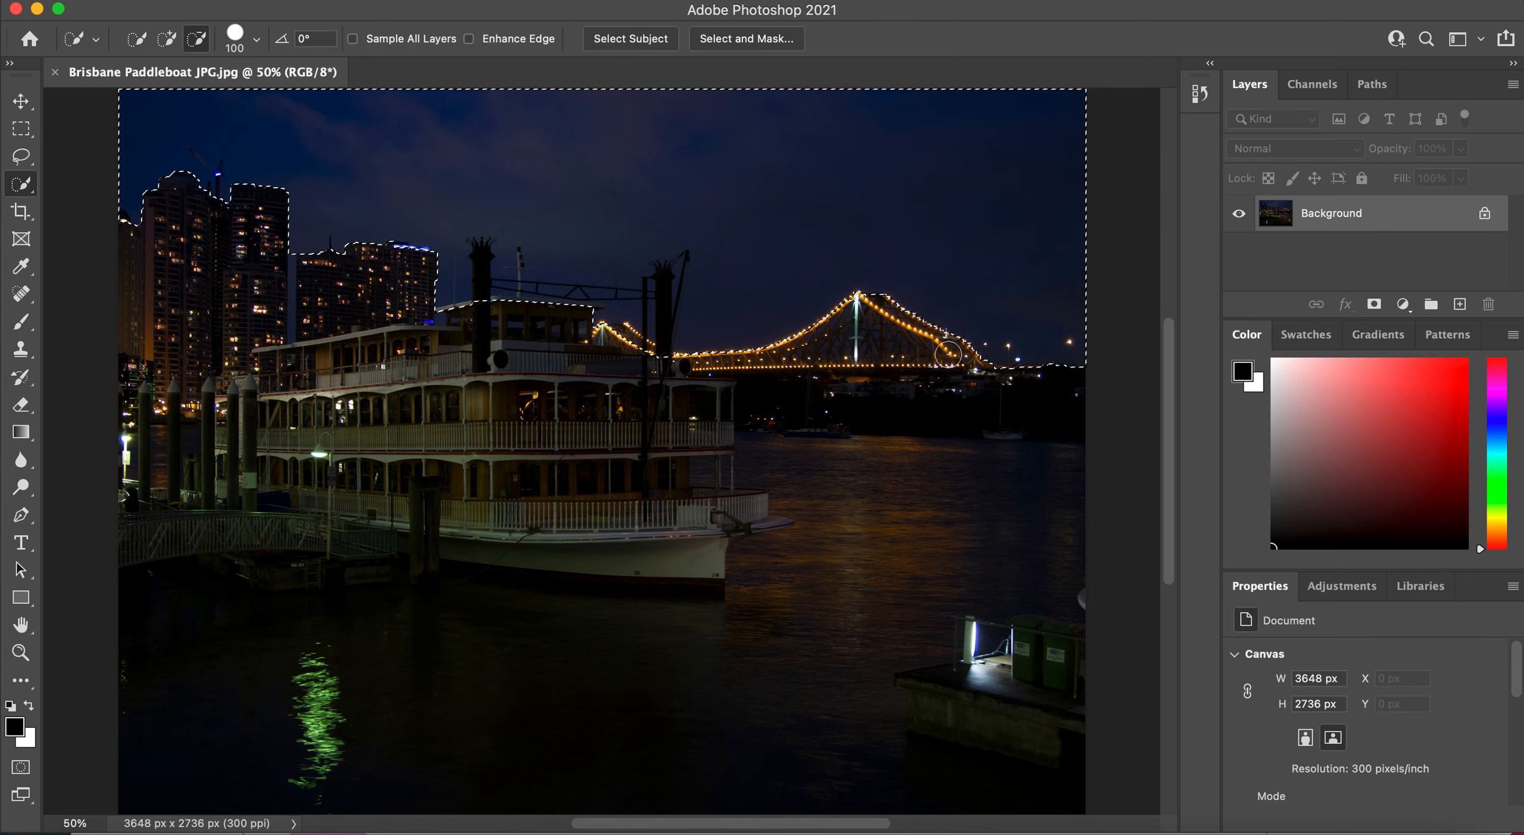
{"action": "mouse_move", "coordinate": [435, 430]}
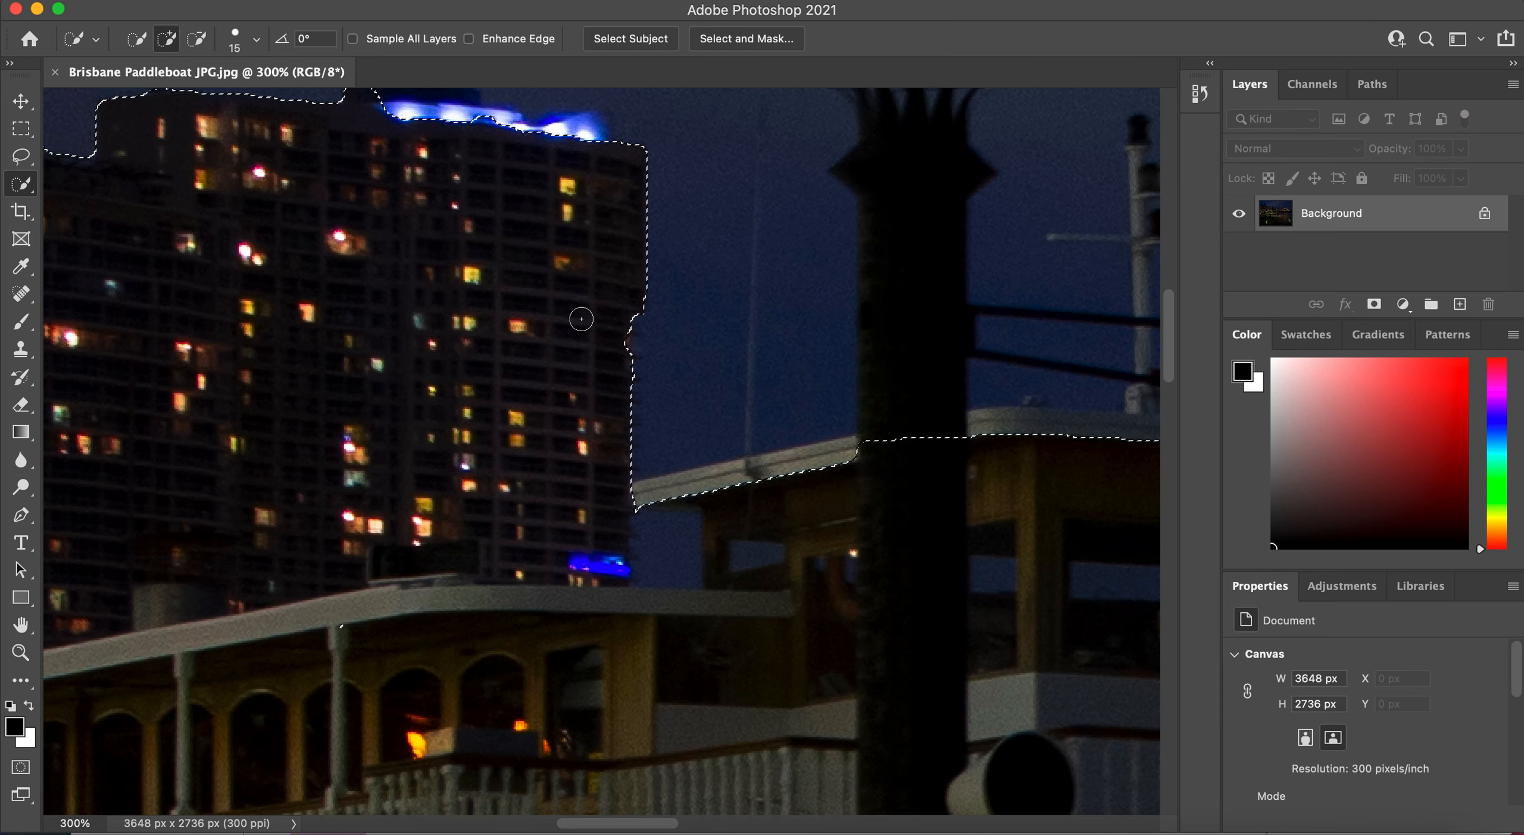
Refine the Quick Selection of the night sky along the tower edge.
{"action": "left_click", "coordinate": [168, 39]}
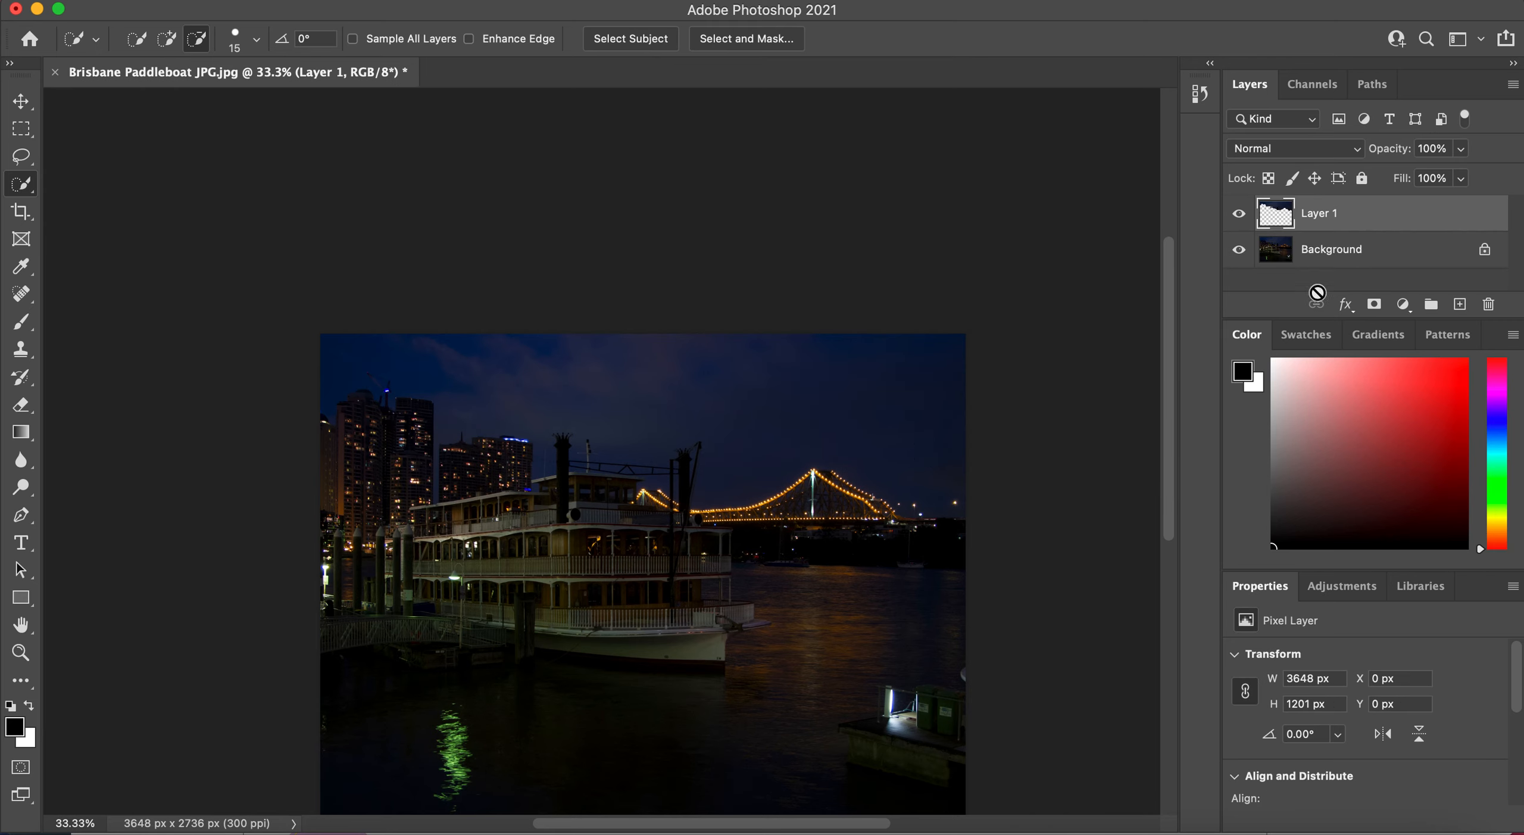
{"action": "mouse_move", "coordinate": [1313, 251]}
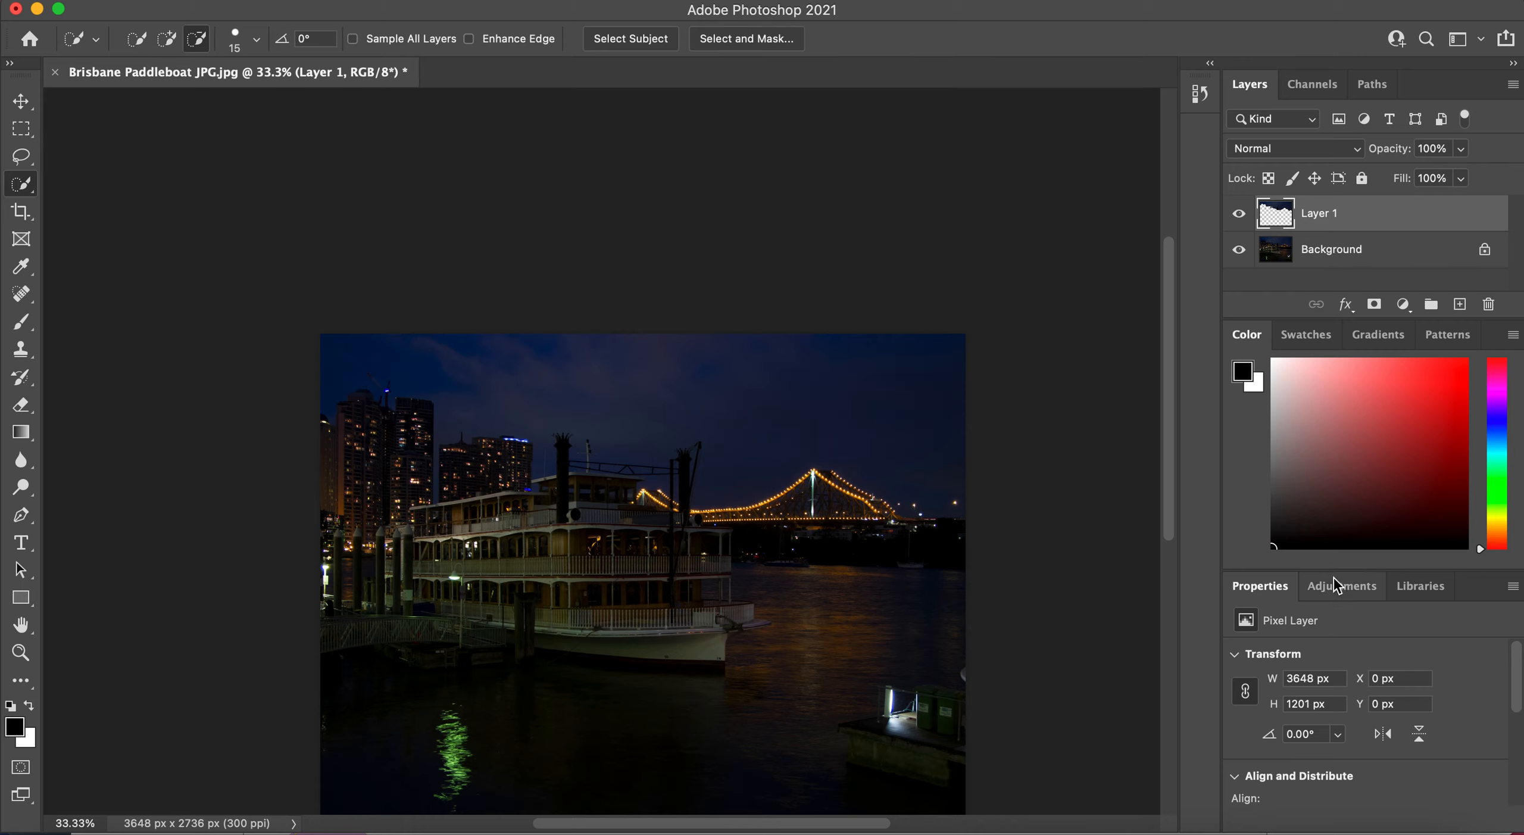
Bring up the Adjustments panel after copying the sky selection to a new layer.
{"action": "left_click", "coordinate": [1343, 586]}
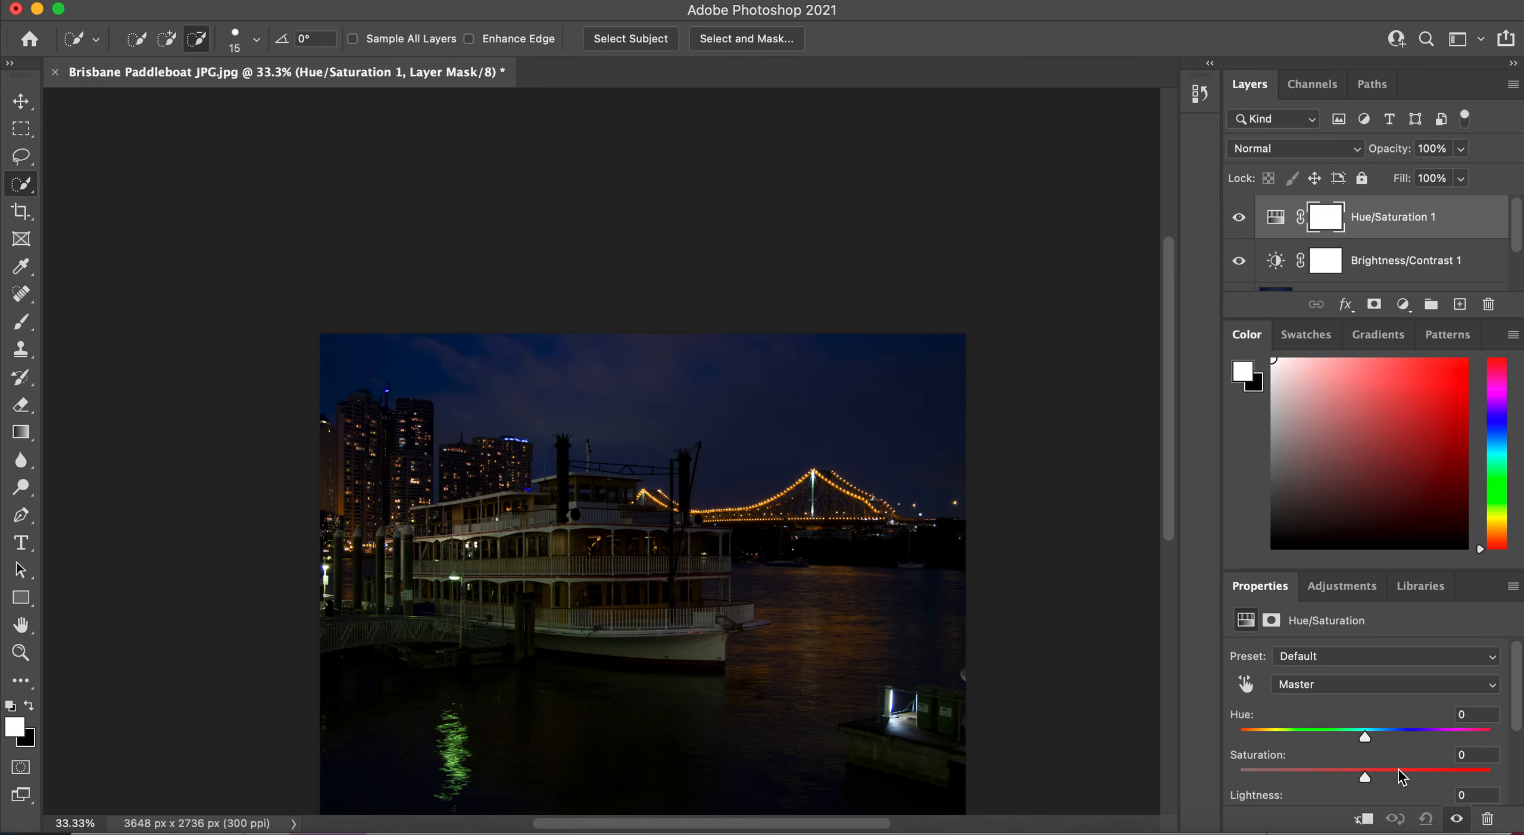
Drag the Hue slider to +97 for a magenta-pink tint, selecting Brightness/Contrast 1.
{"action": "left_click_drag", "start_coordinate": [1365, 737], "coordinate": [1439, 737]}
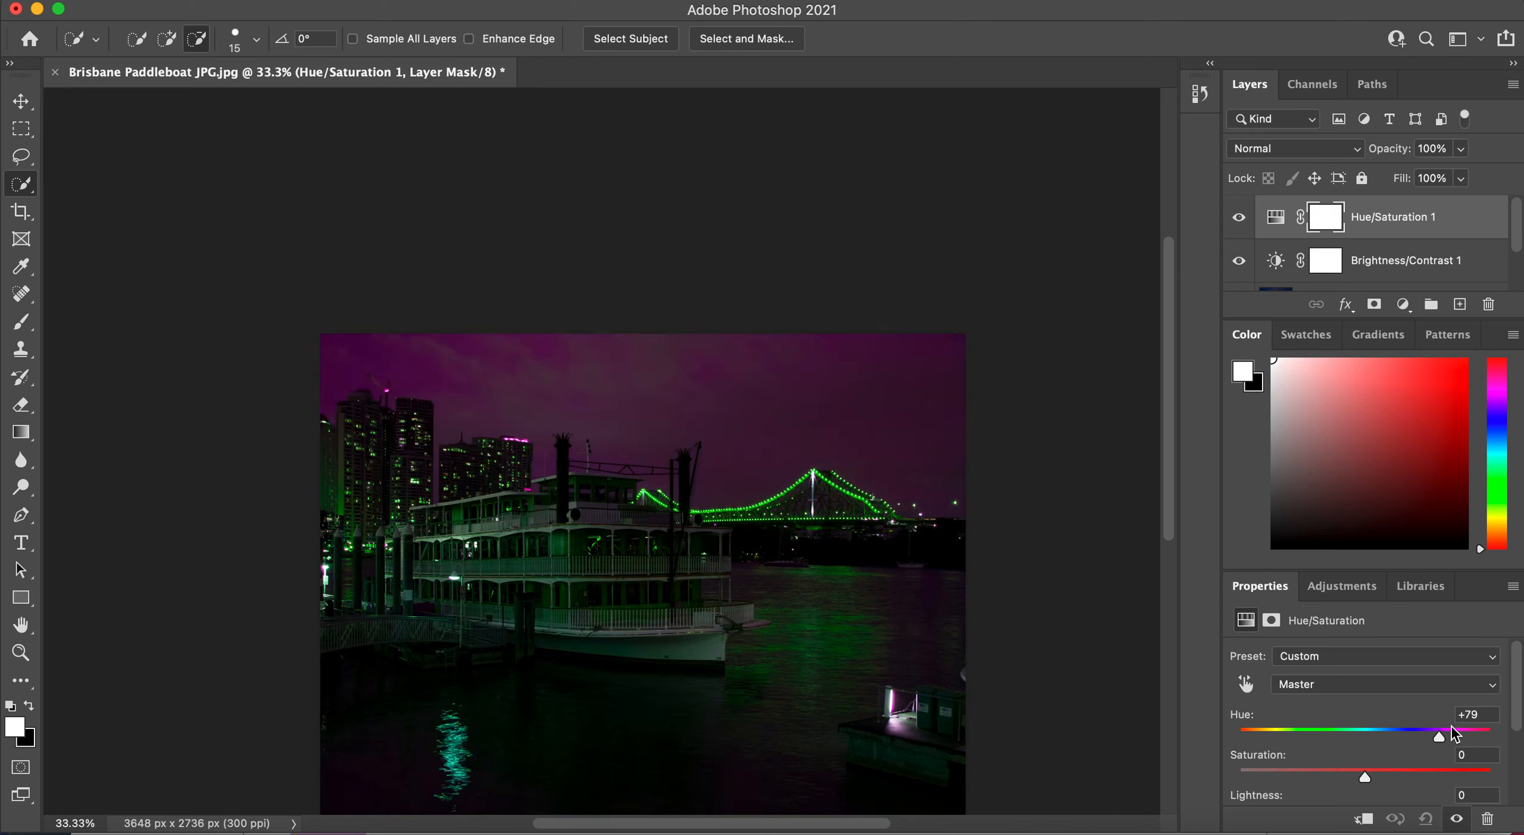
{"action": "left_click_drag", "start_coordinate": [1439, 736], "coordinate": [1451, 736]}
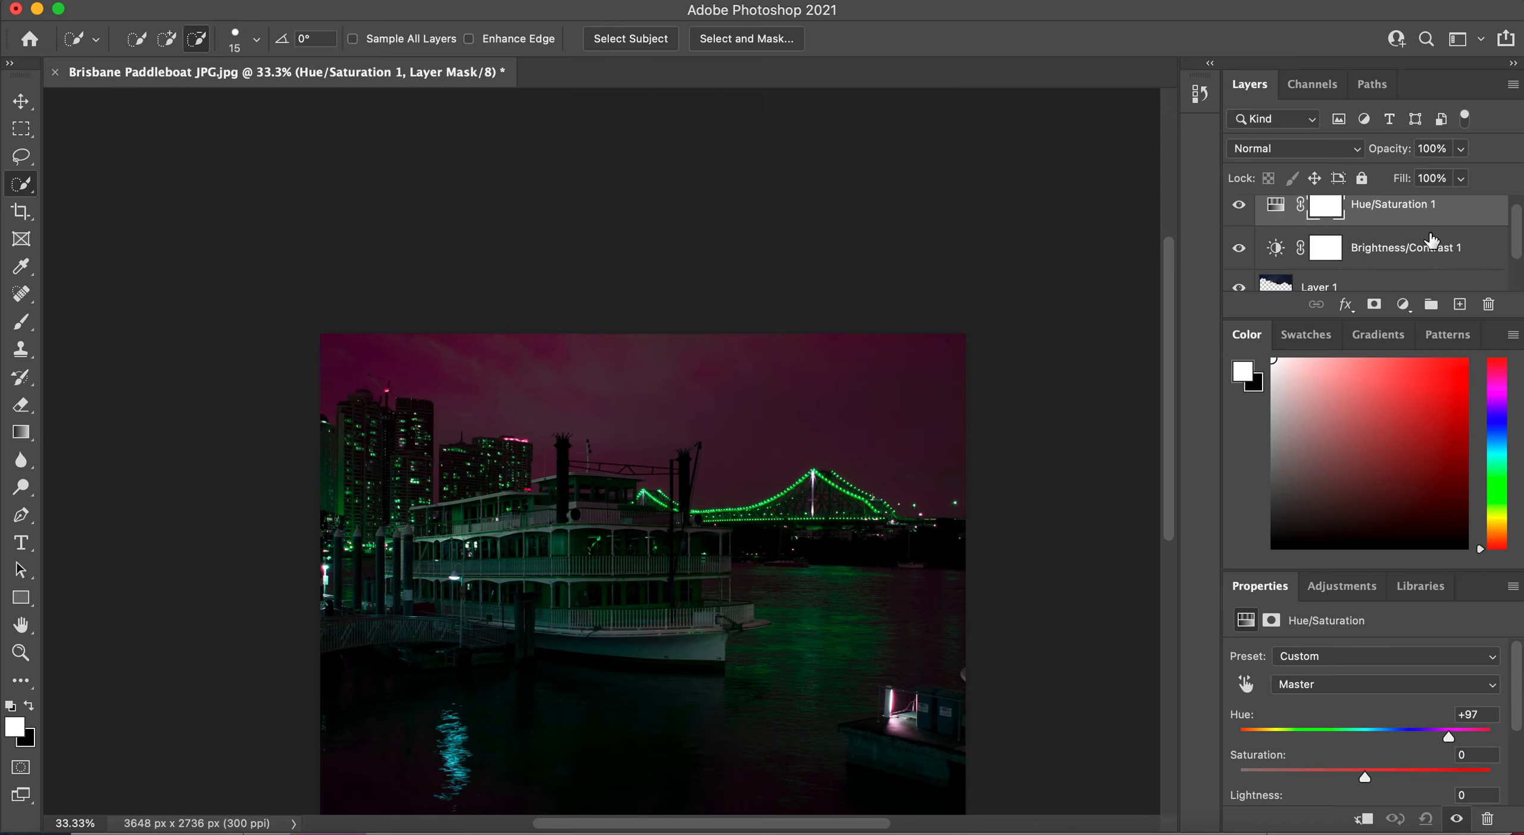
{"action": "mouse_move", "coordinate": [1356, 212]}
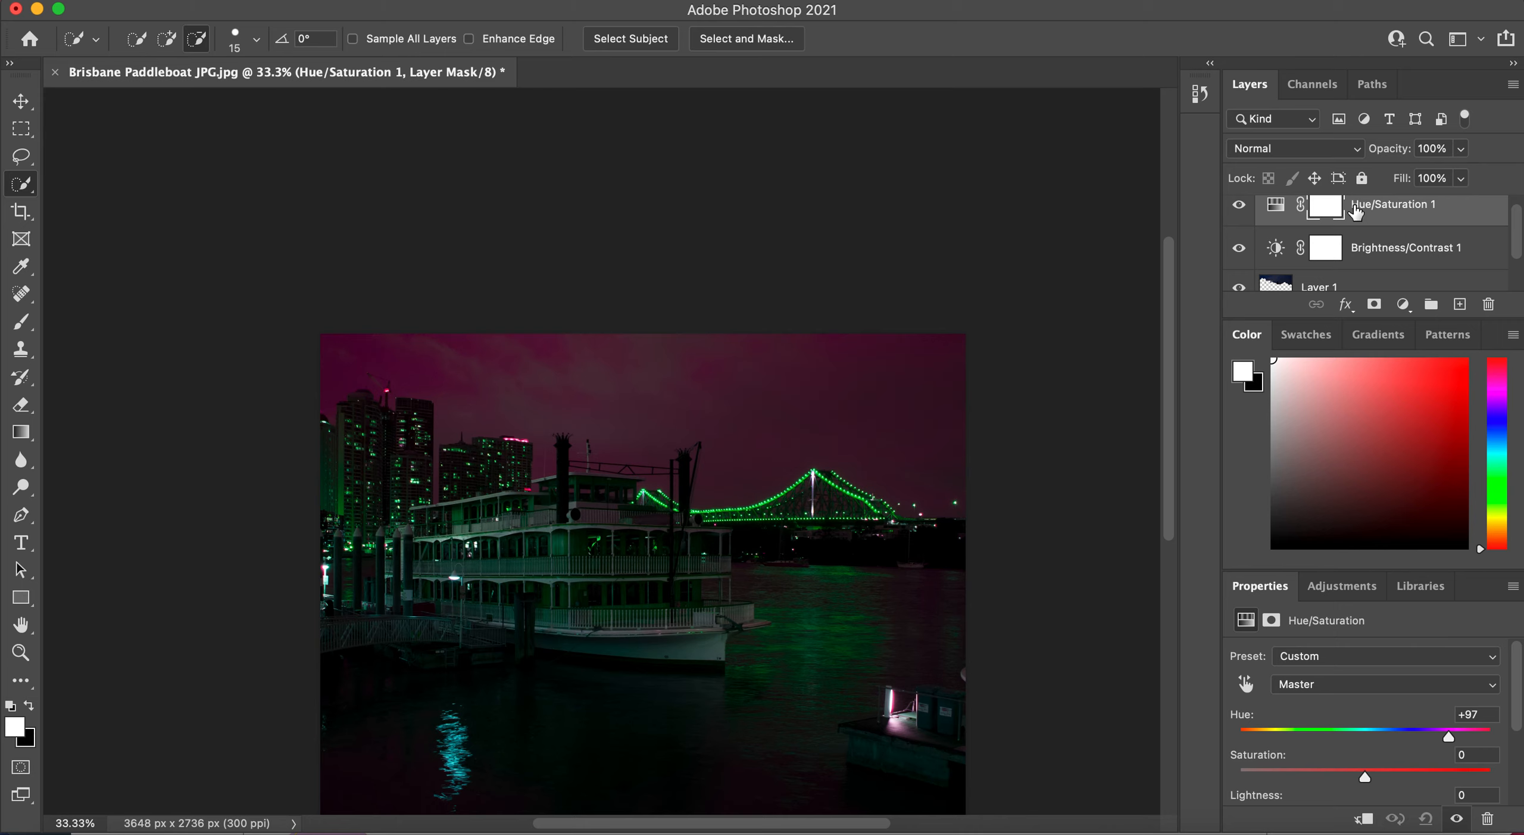
{"action": "mouse_move", "coordinate": [1429, 257]}
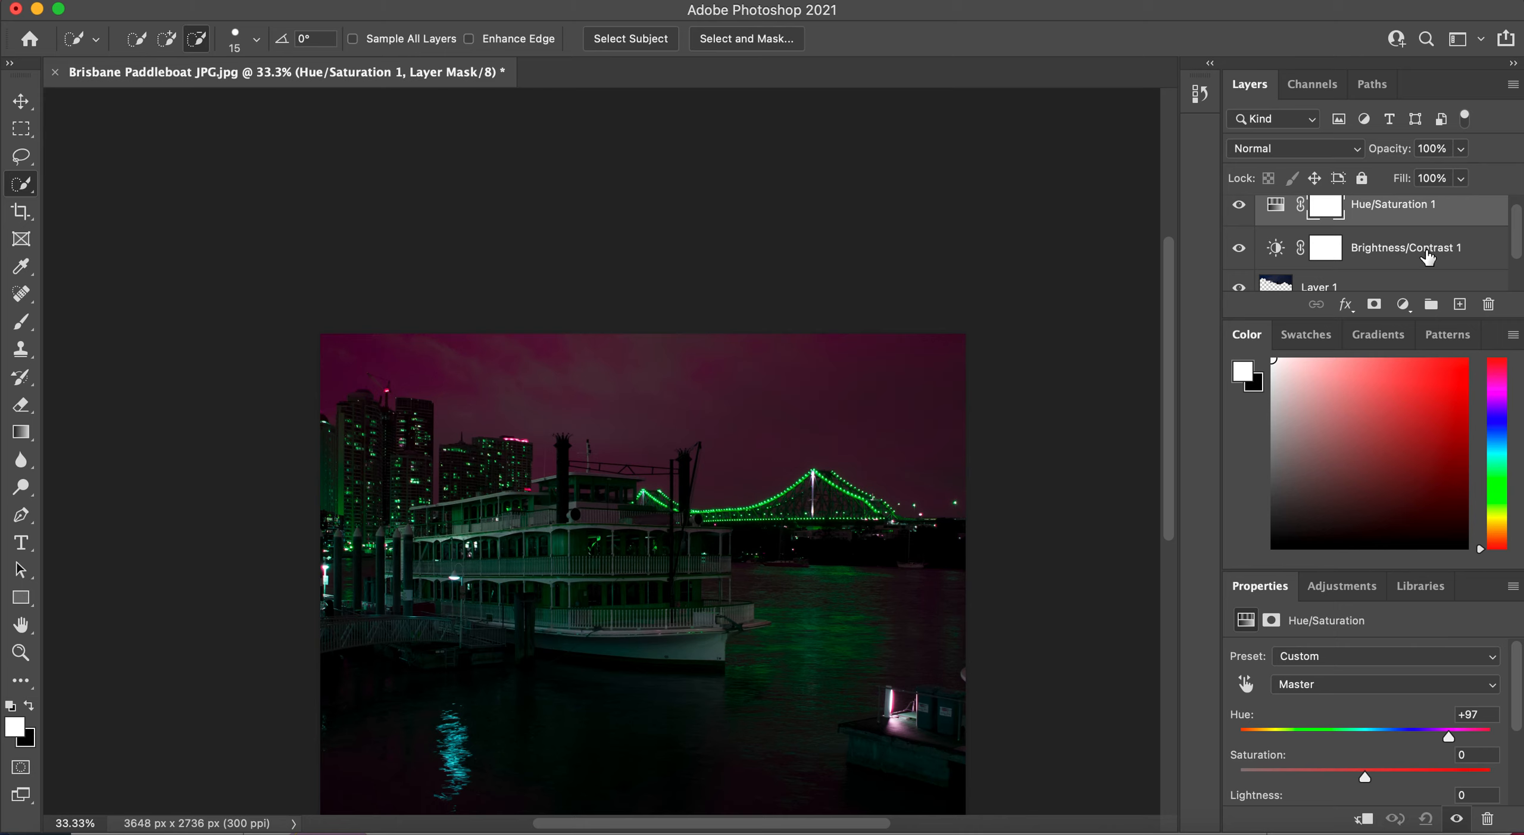
{"action": "left_click", "coordinate": [1406, 247]}
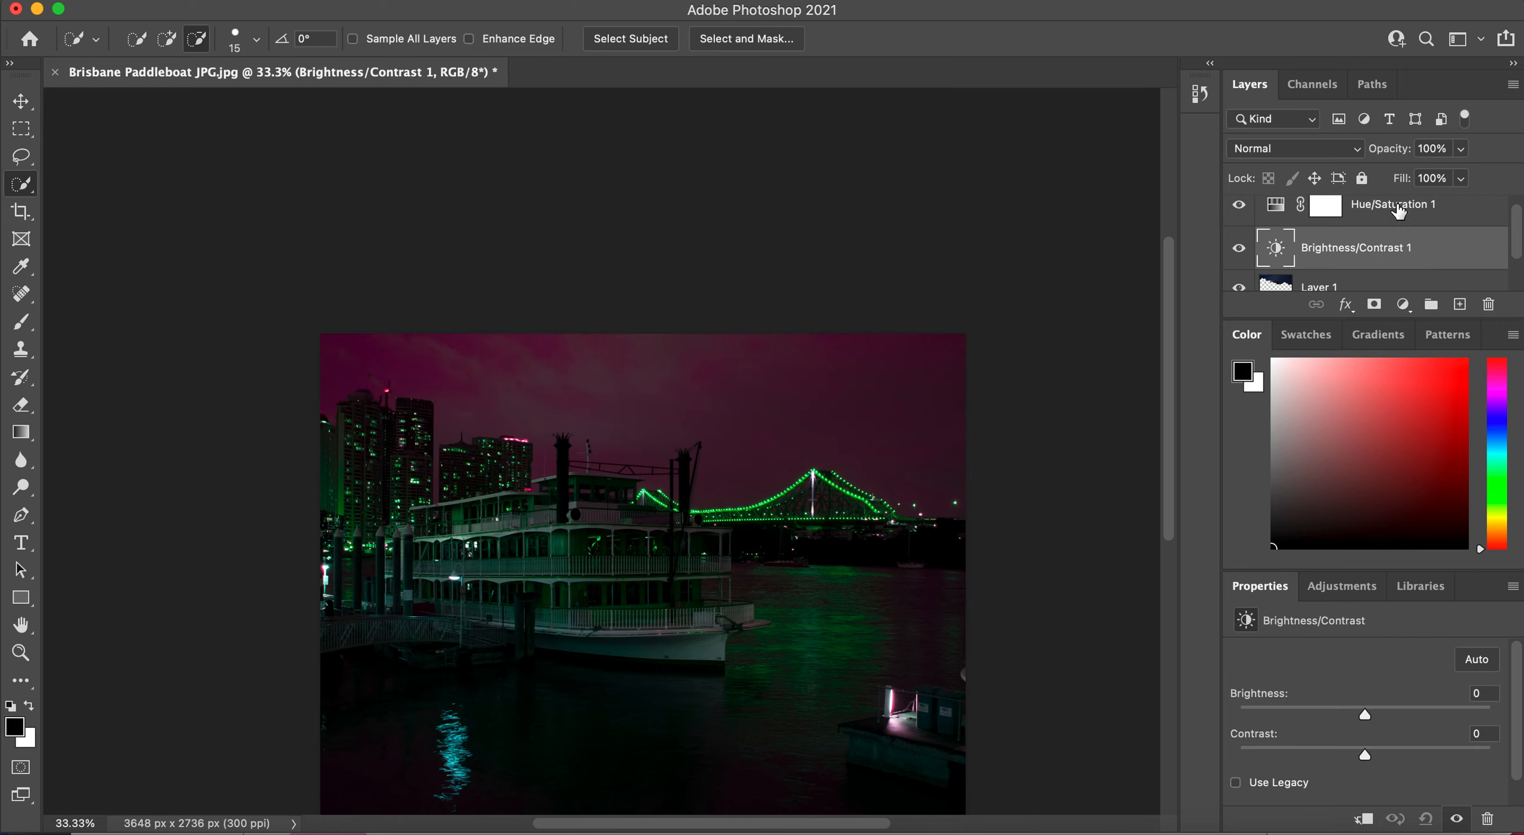
Shift-select Layer 1 together with both adjustment layers above it.
{"action": "left_click", "coordinate": [1392, 205]}
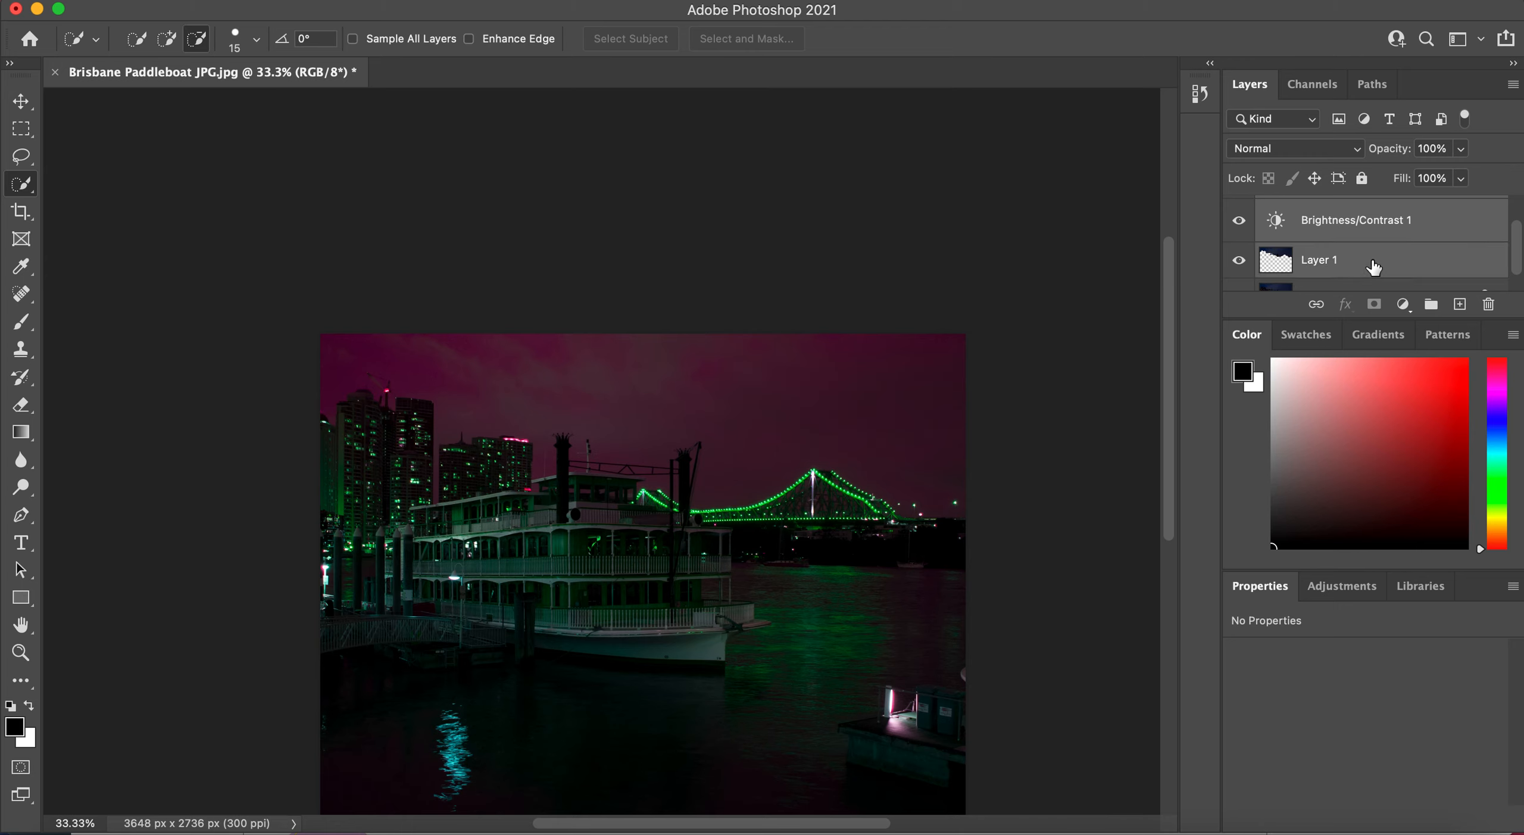
Merge the sky layer and both adjustment layers via the context menu.
{"action": "right_click", "coordinate": [1317, 260]}
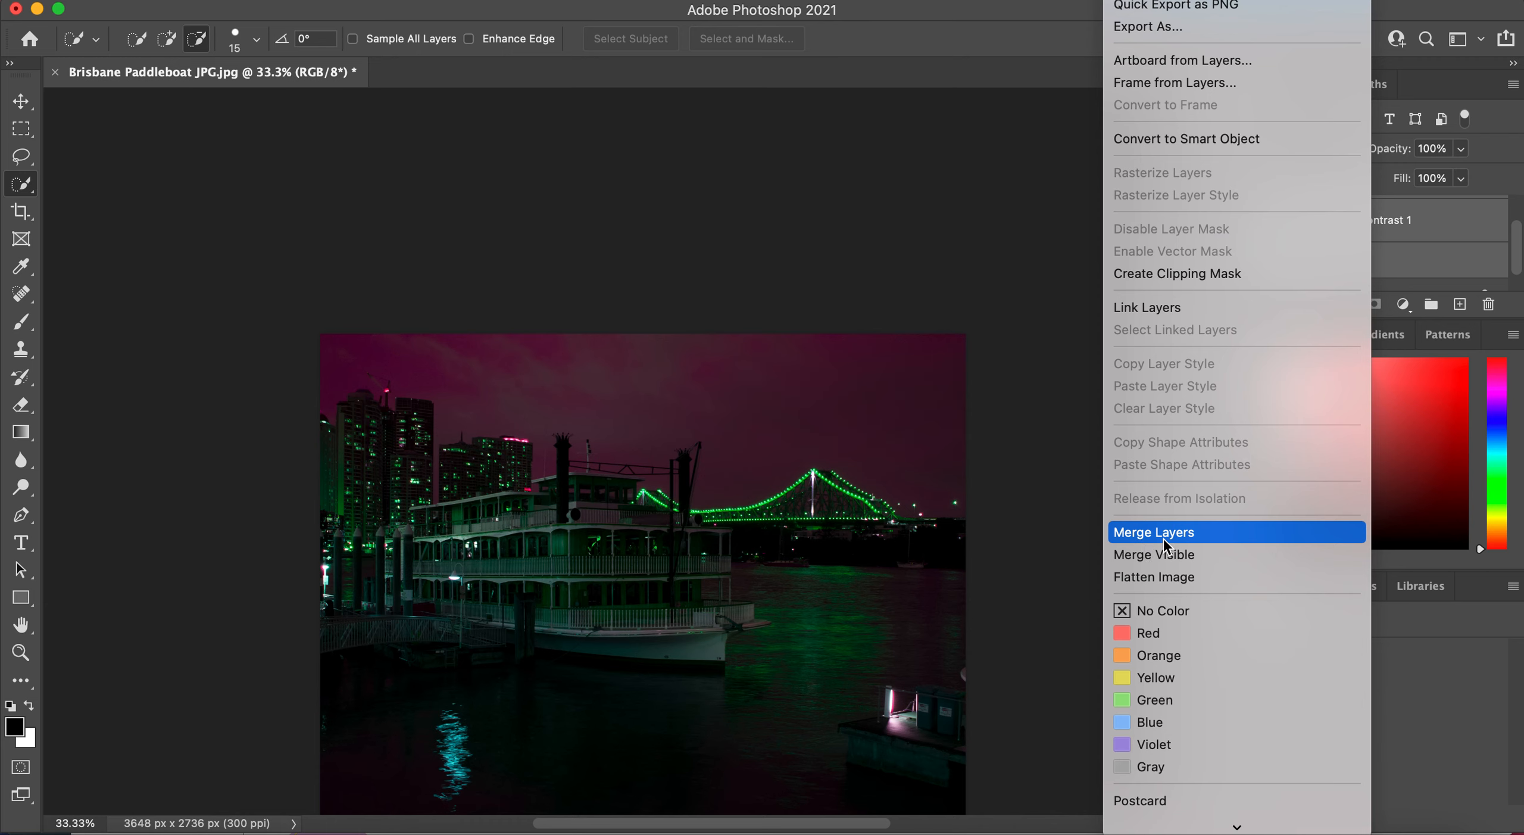
{"action": "left_click", "coordinate": [1153, 531]}
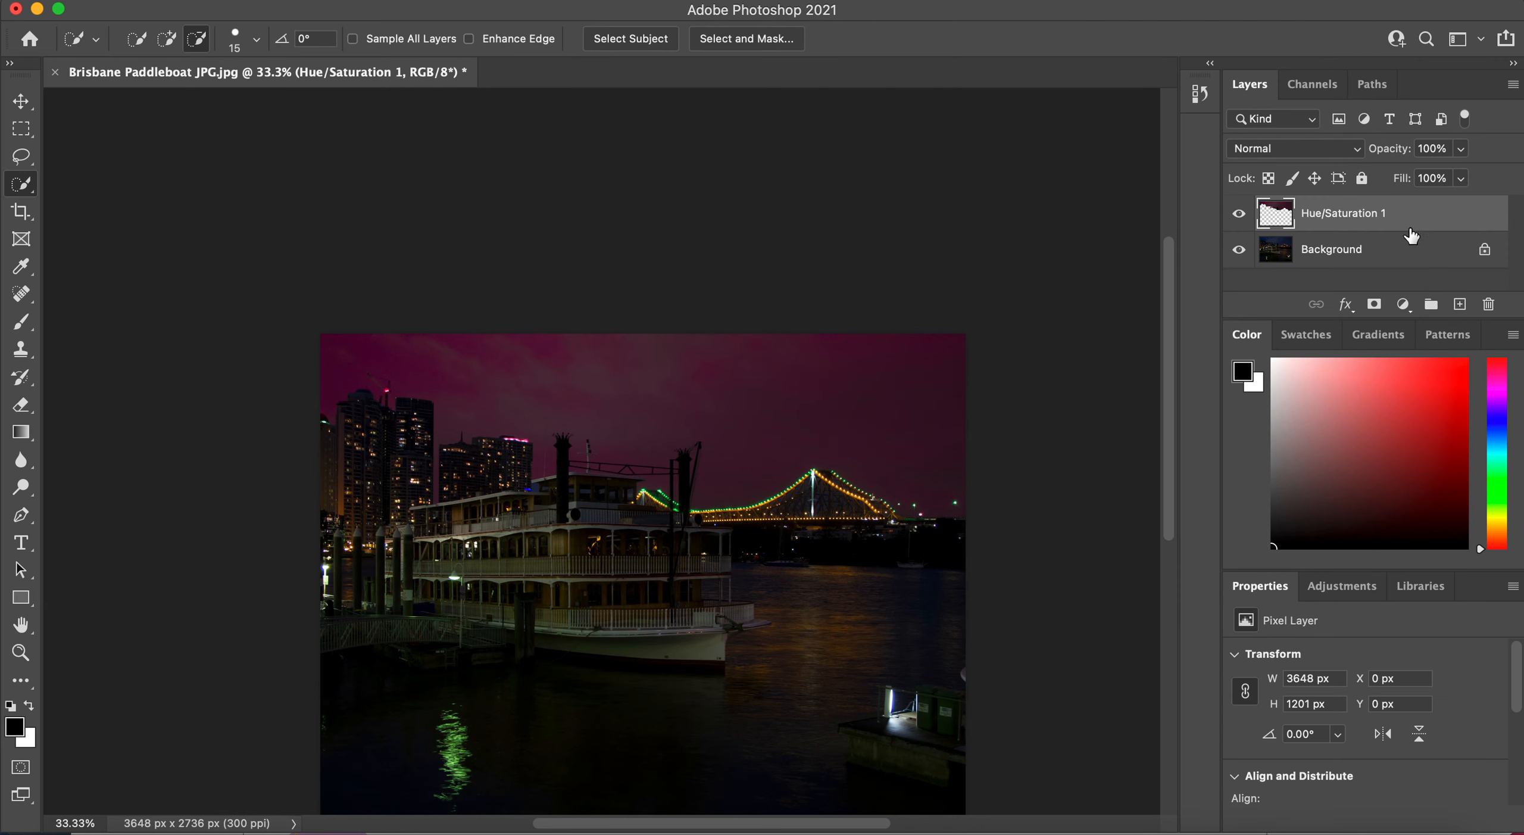
{"action": "mouse_move", "coordinate": [1292, 223]}
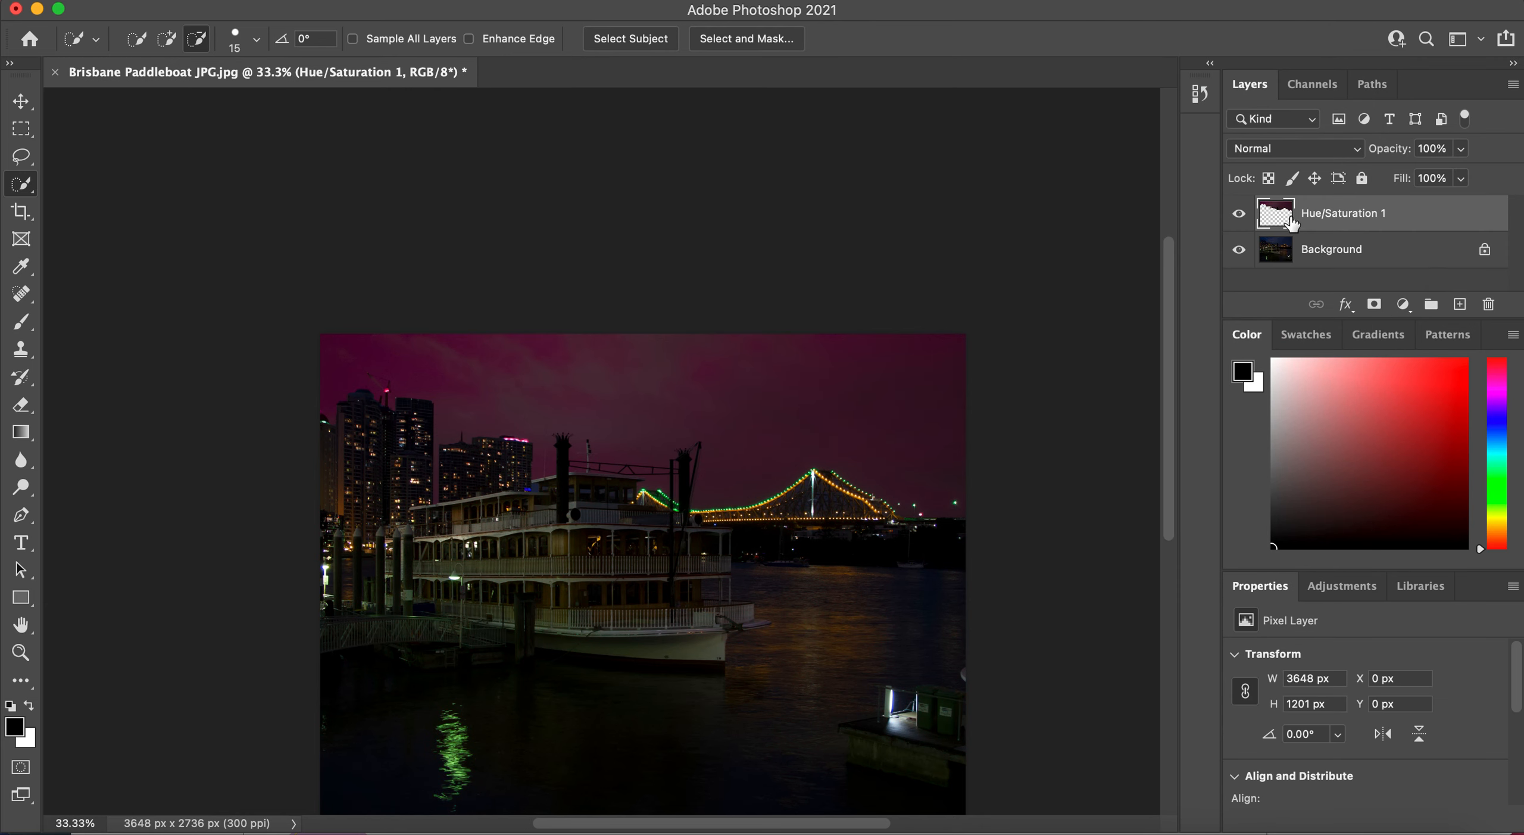